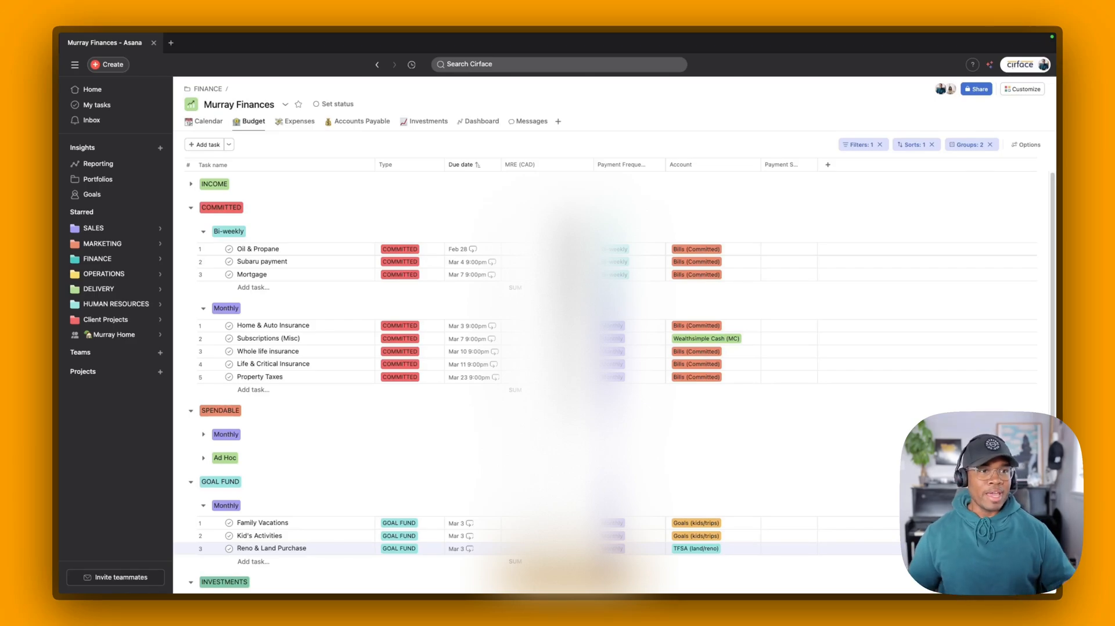
pyautogui.moveTo(29, 175)
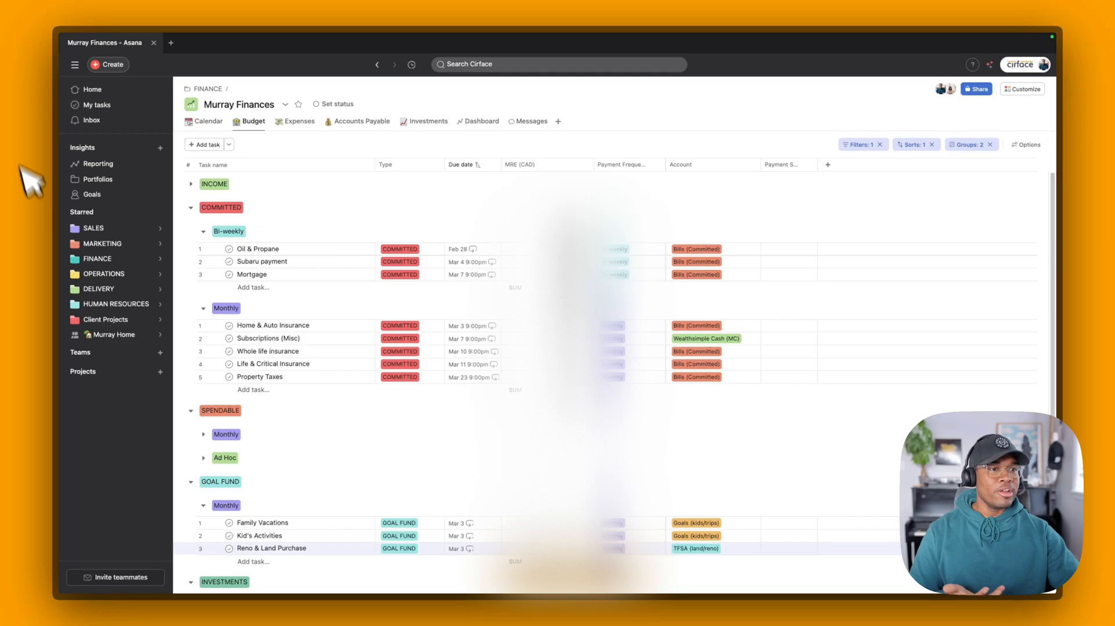
pyautogui.moveTo(369, 451)
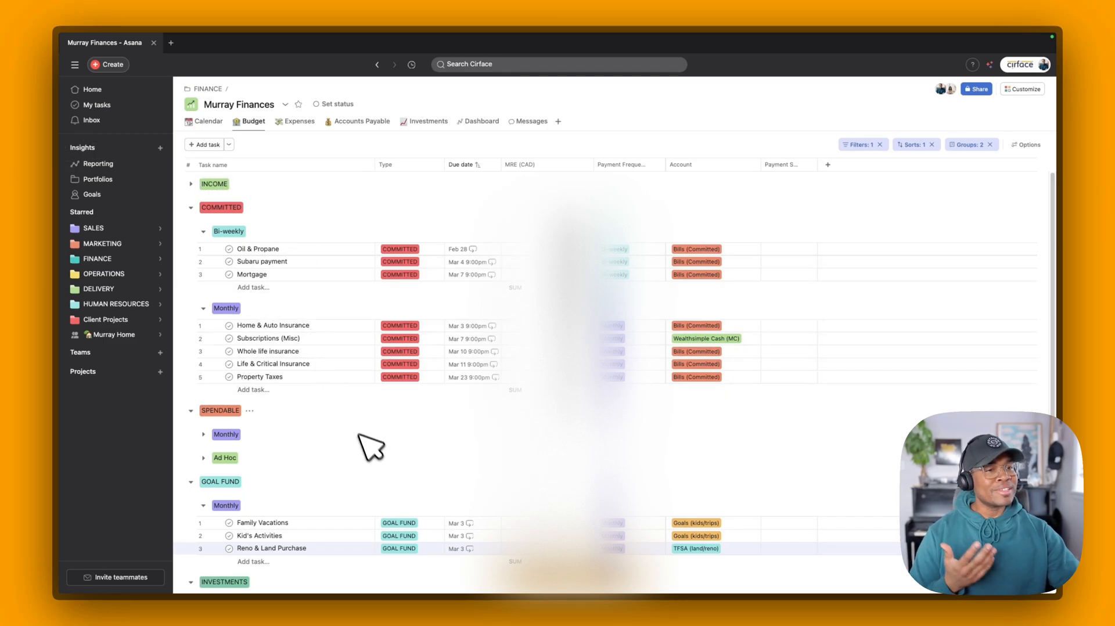
# Collapse the COMMITTED budget group in Murray Finances to bring Spendable and Goal Fund up
pyautogui.click(238, 104)
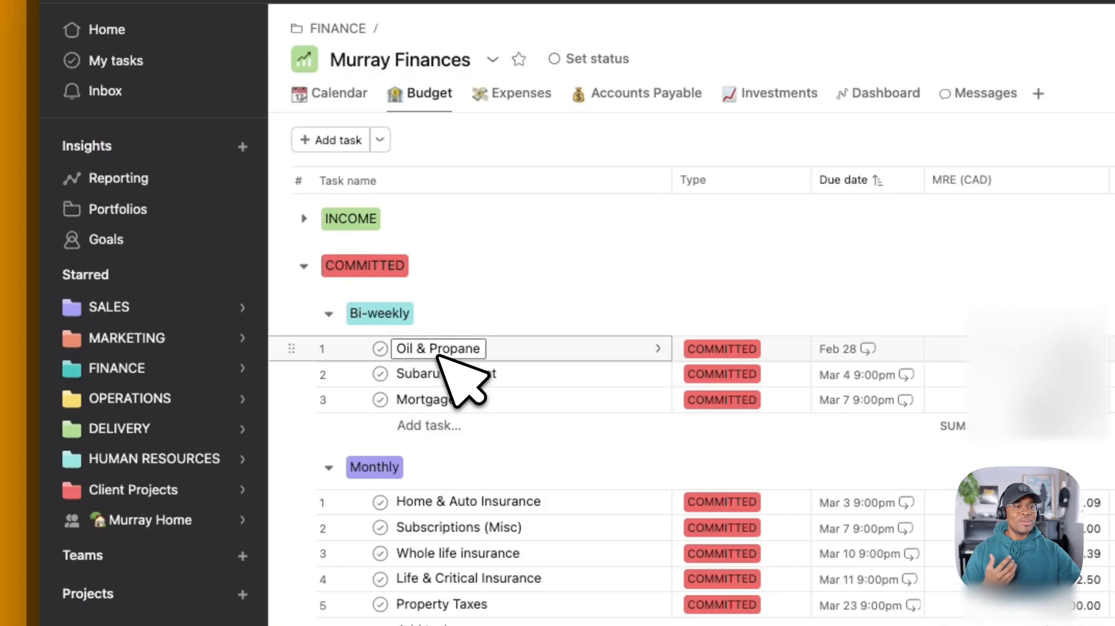
pyautogui.moveTo(440, 364)
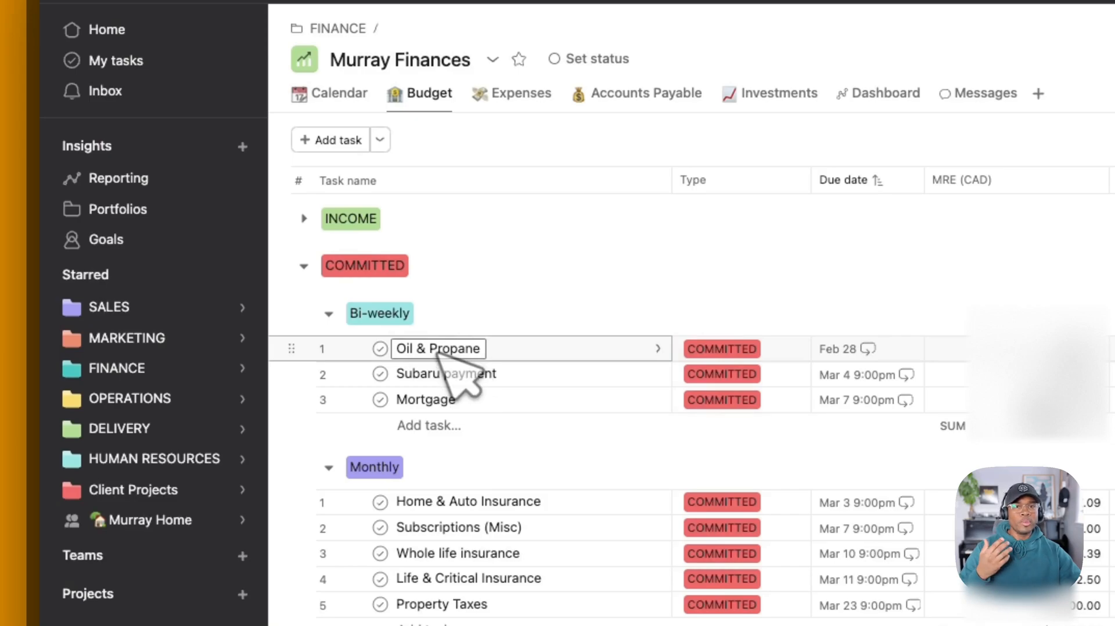
pyautogui.moveTo(497, 359)
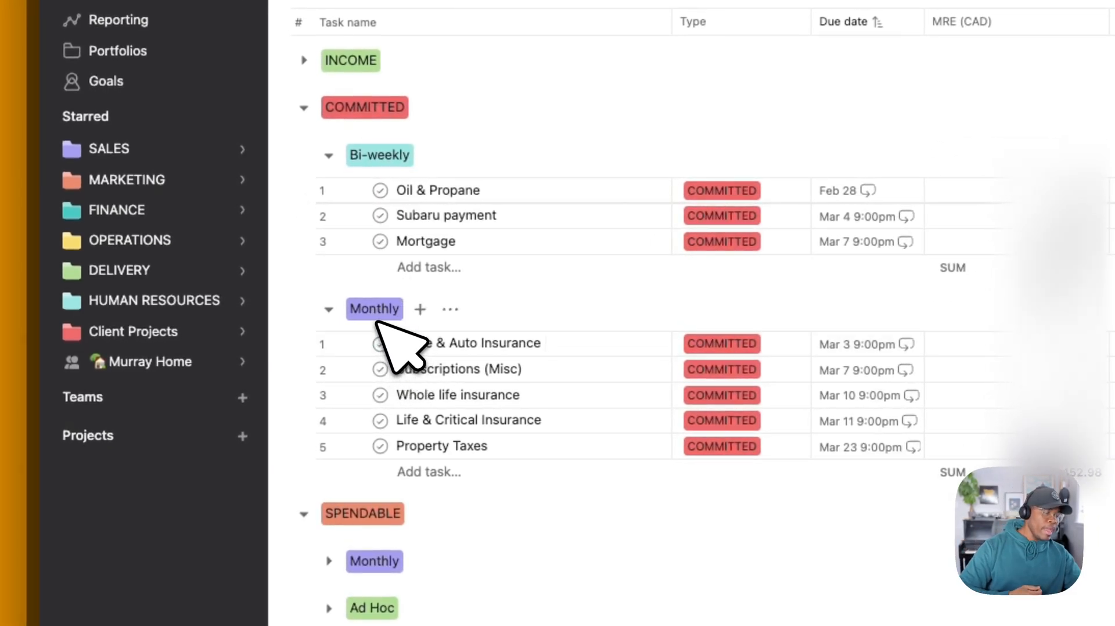
pyautogui.scroll(-3)
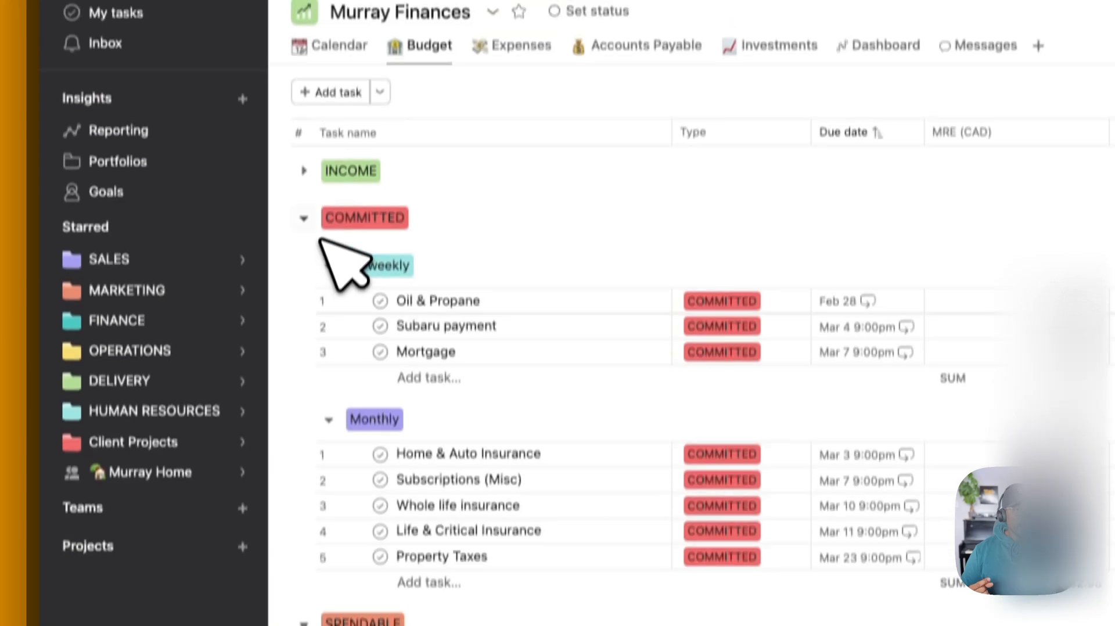
pyautogui.click(303, 218)
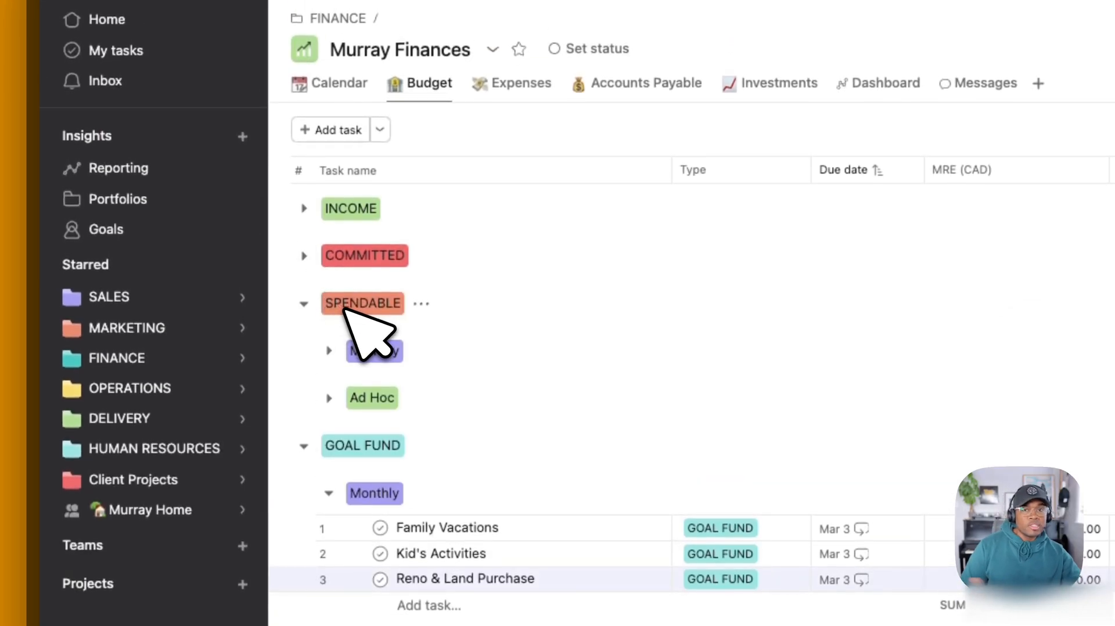
pyautogui.click(304, 303)
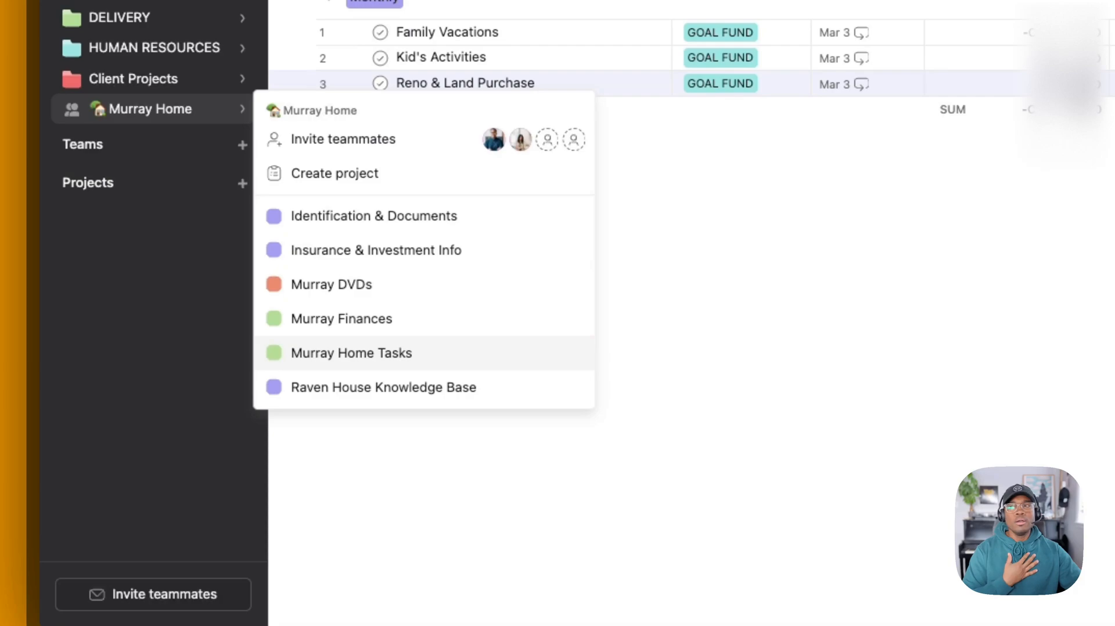
pyautogui.moveTo(398, 365)
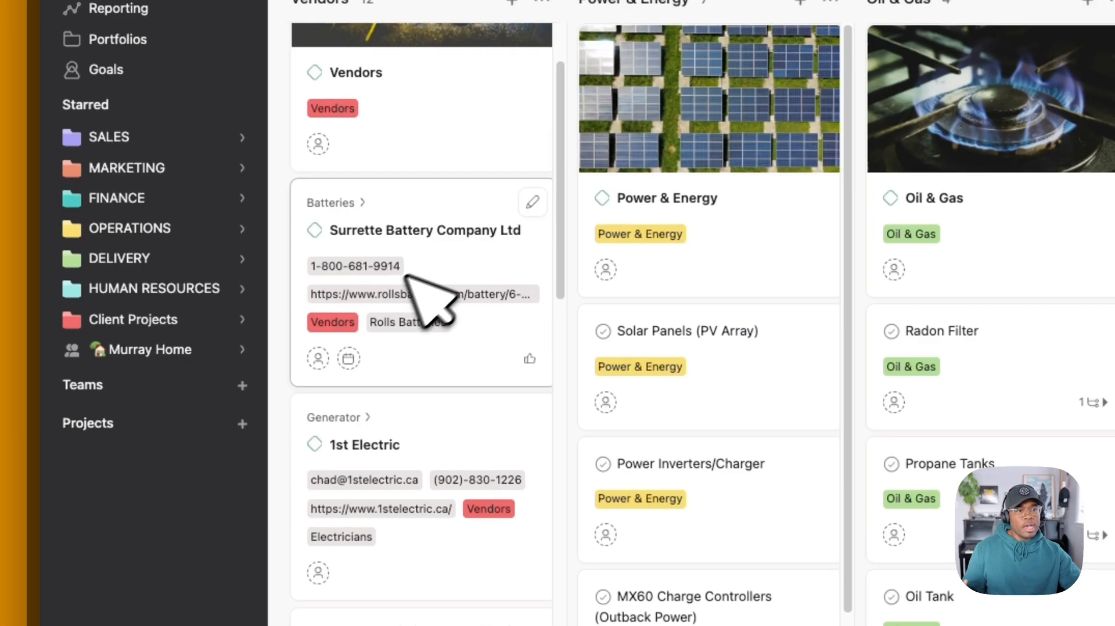
# Scroll the Raven House Vendors column down to its final vendor cards
pyautogui.scroll(-3)
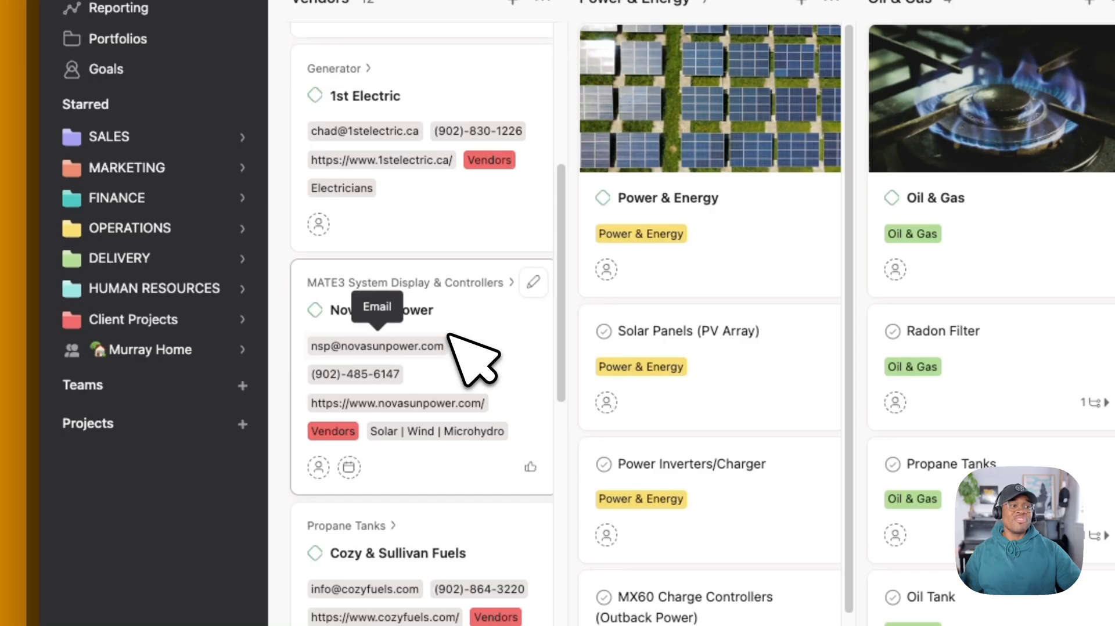
pyautogui.scroll(-3)
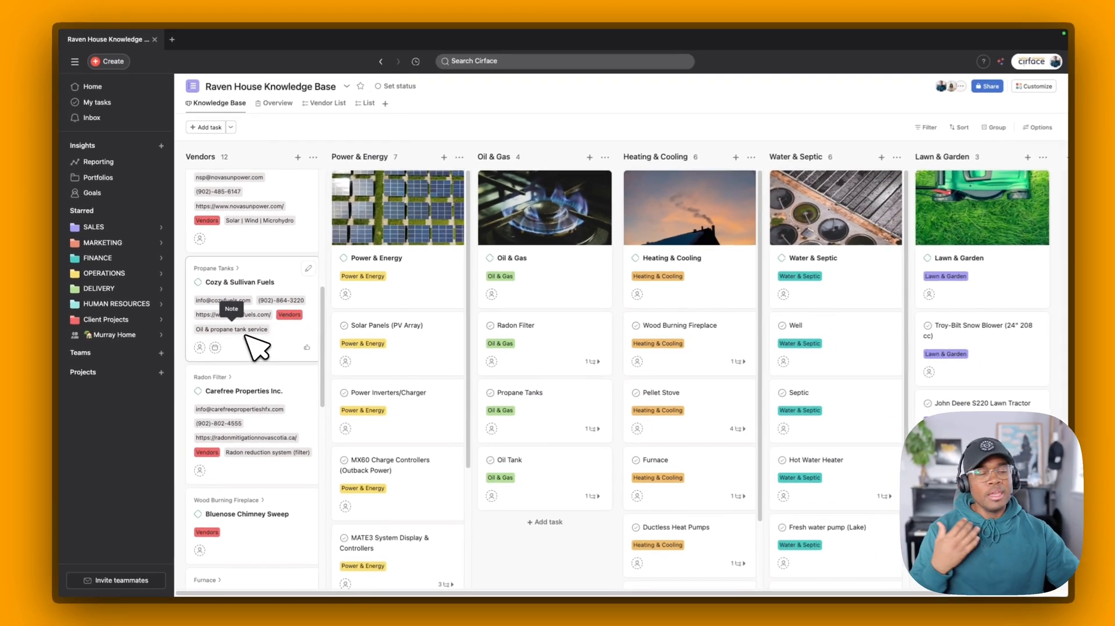
pyautogui.scroll(-3)
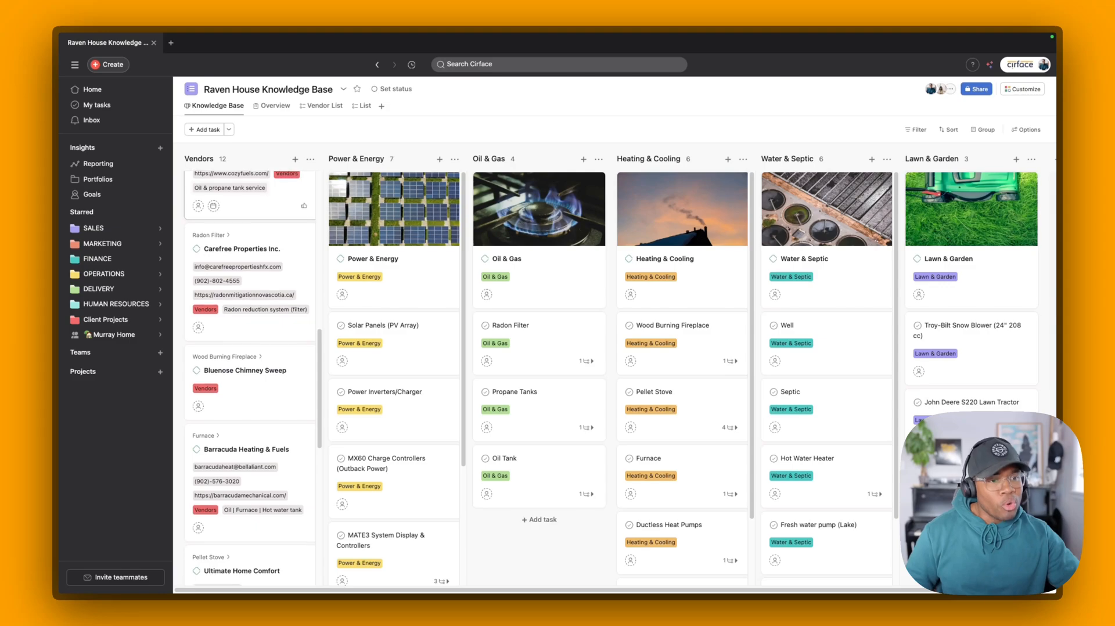
pyautogui.scroll(-3)
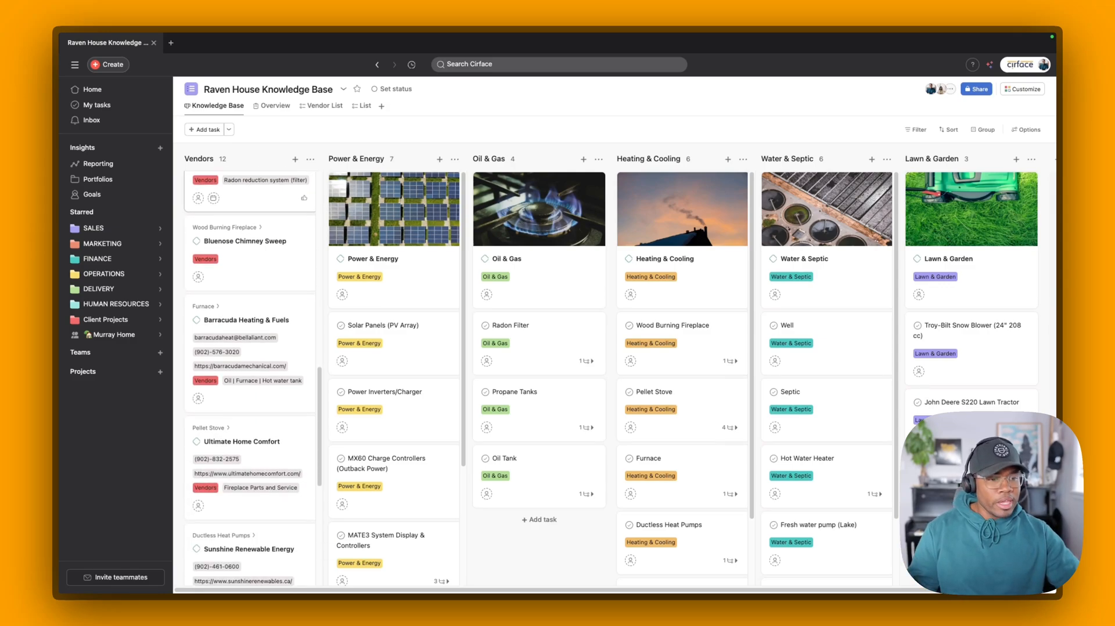
pyautogui.scroll(-3)
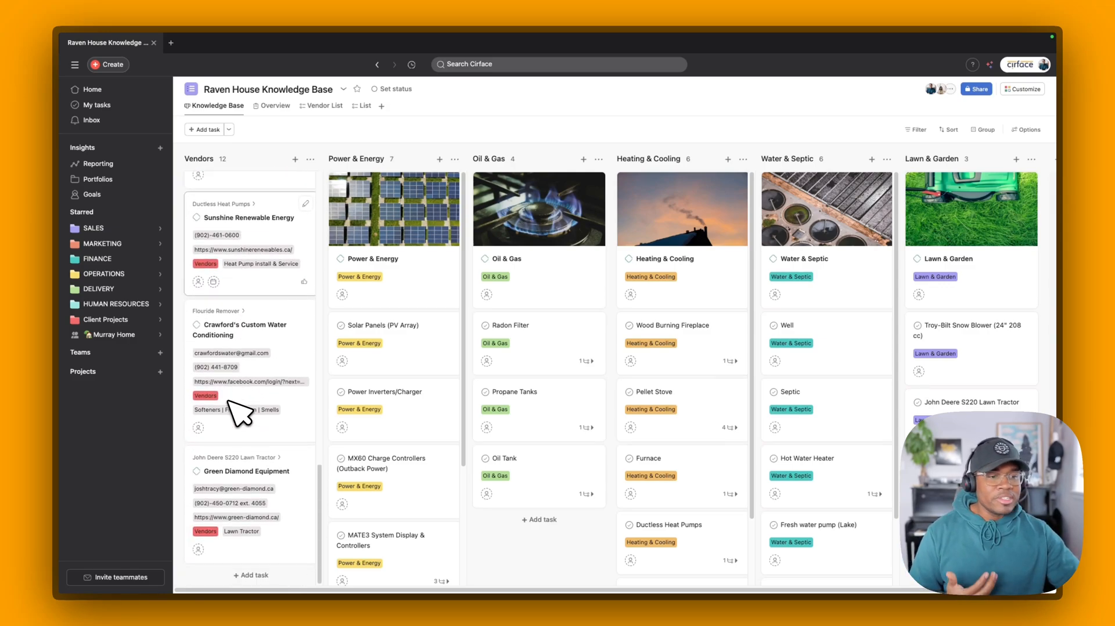
pyautogui.moveTo(245, 507)
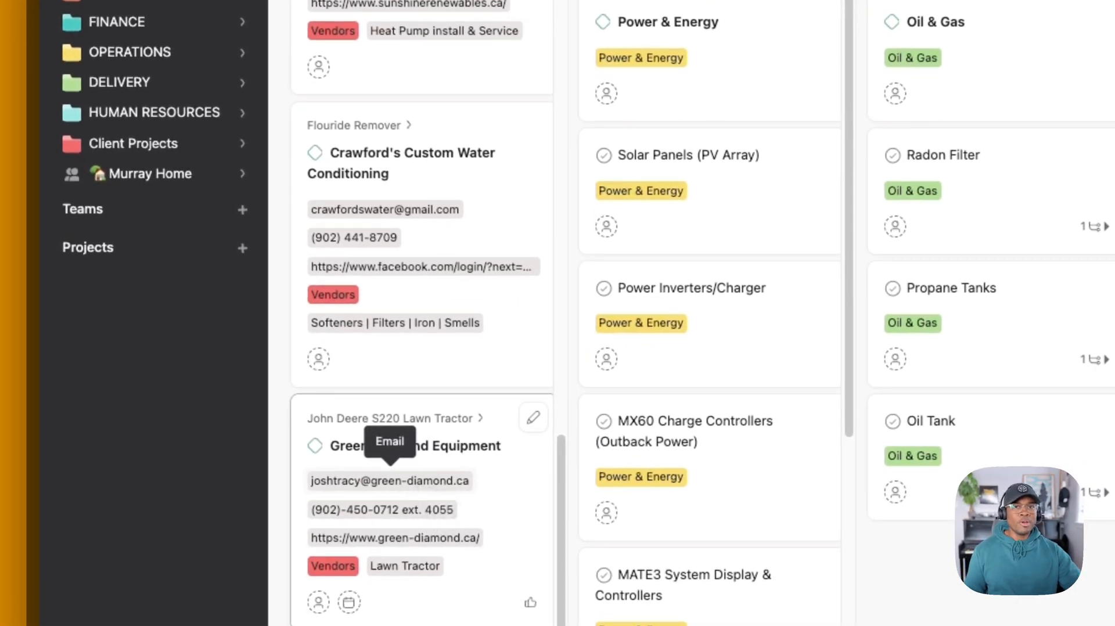
pyautogui.moveTo(427, 515)
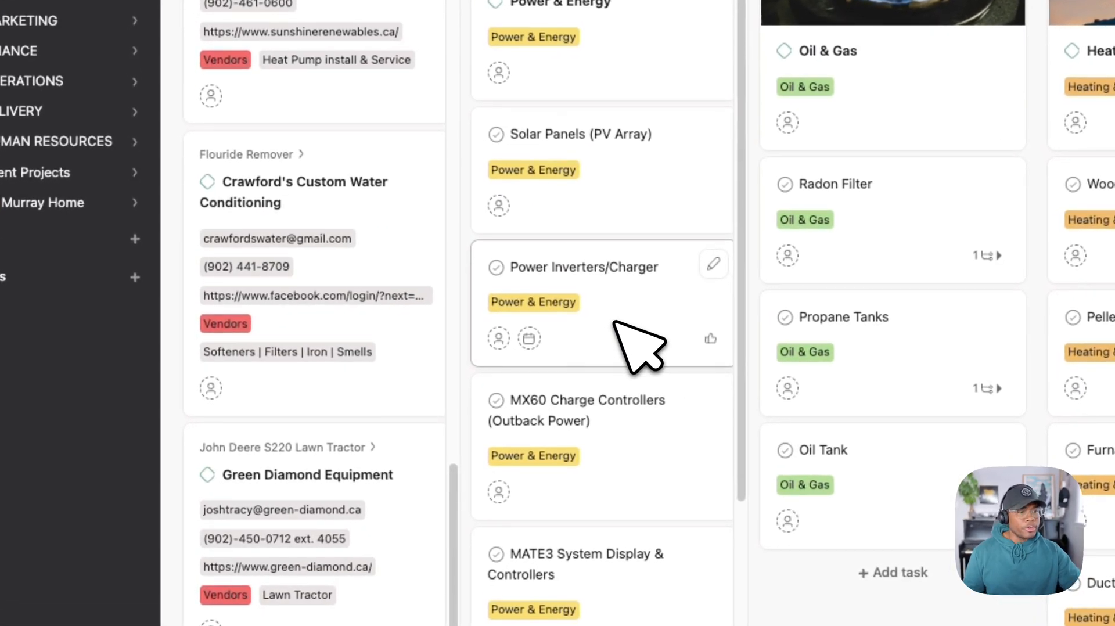
pyautogui.scroll(-3)
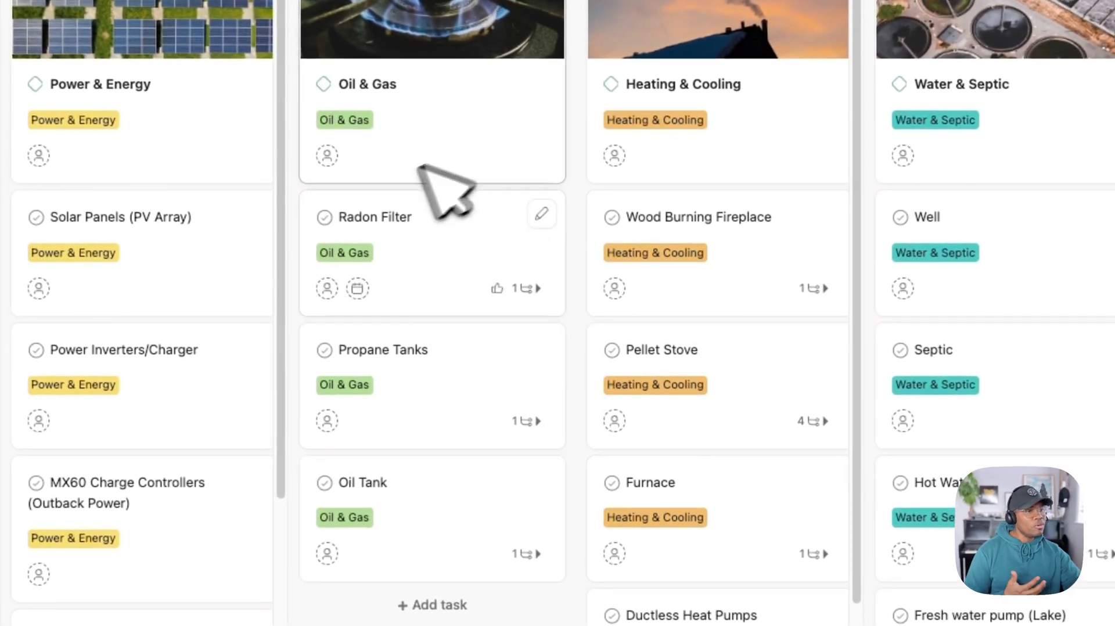
pyautogui.moveTo(451, 300)
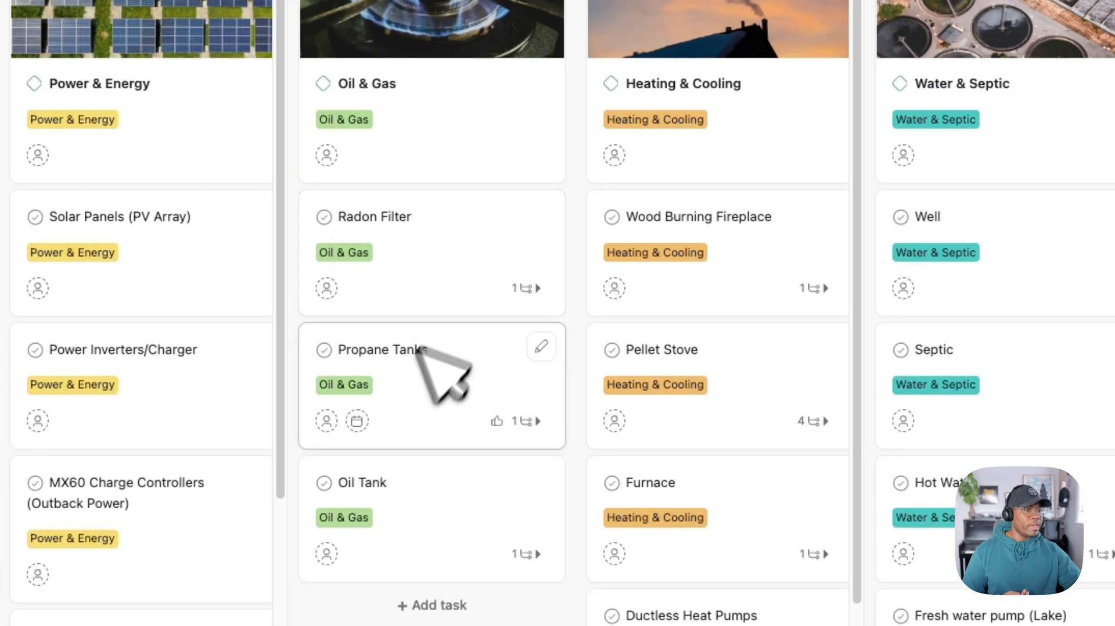
pyautogui.moveTo(438, 505)
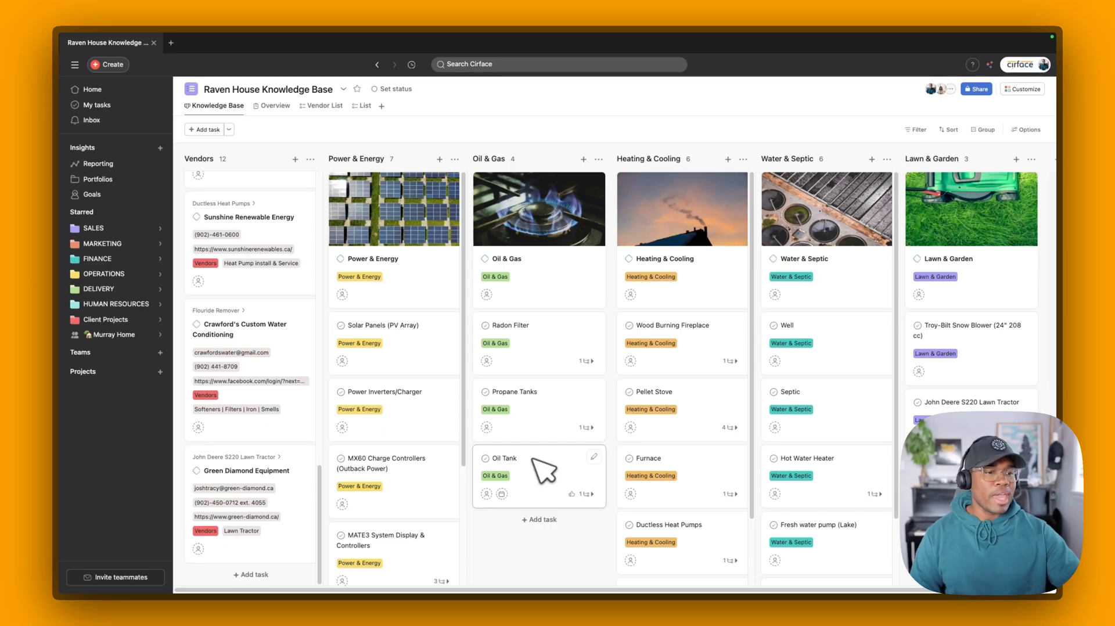
pyautogui.click(114, 335)
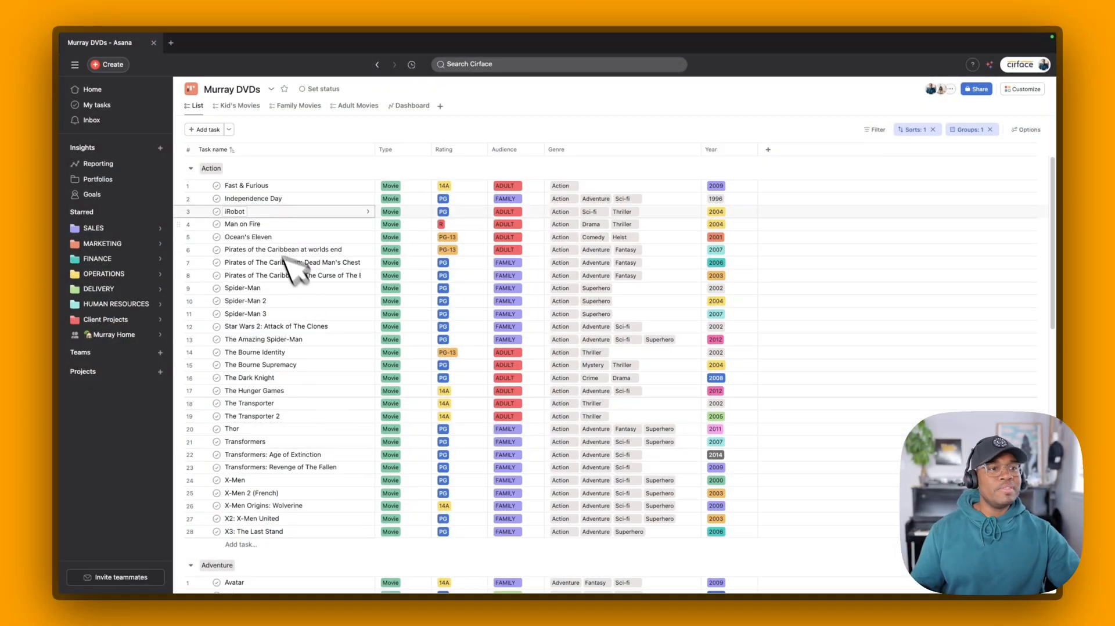
# Keep The Hunger Games type as Movie and open its task details
pyautogui.scroll(-3)
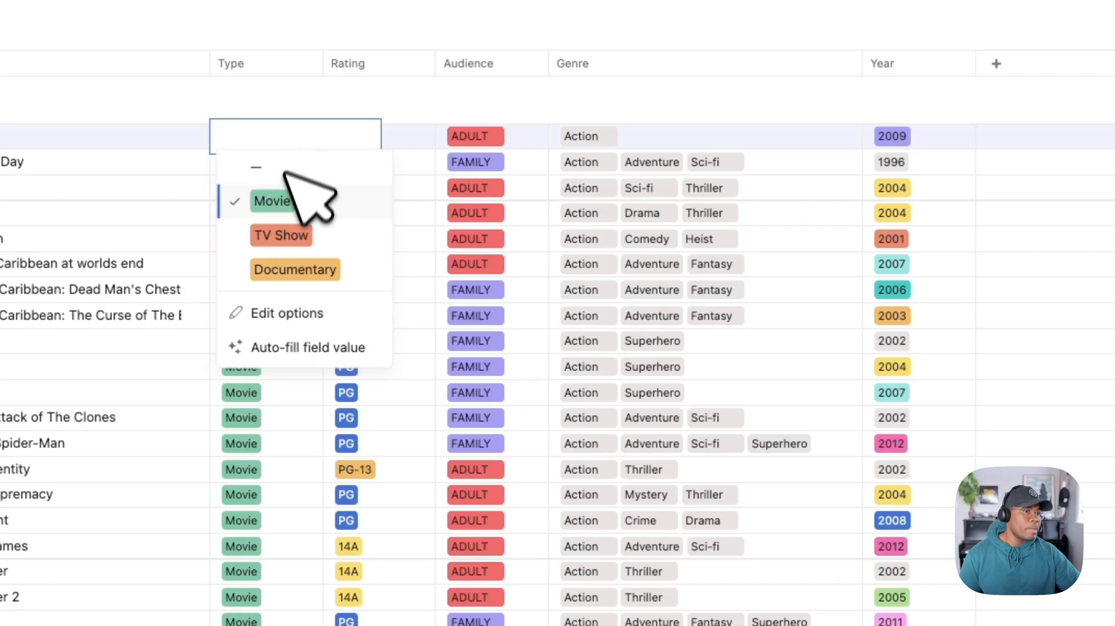
pyautogui.click(272, 202)
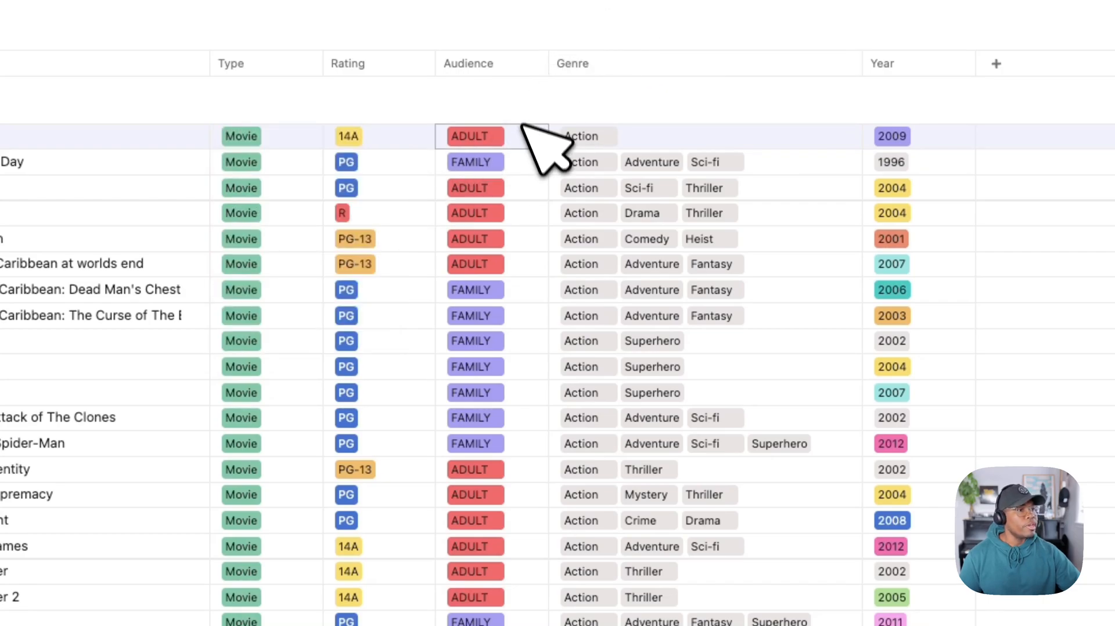
pyautogui.click(475, 136)
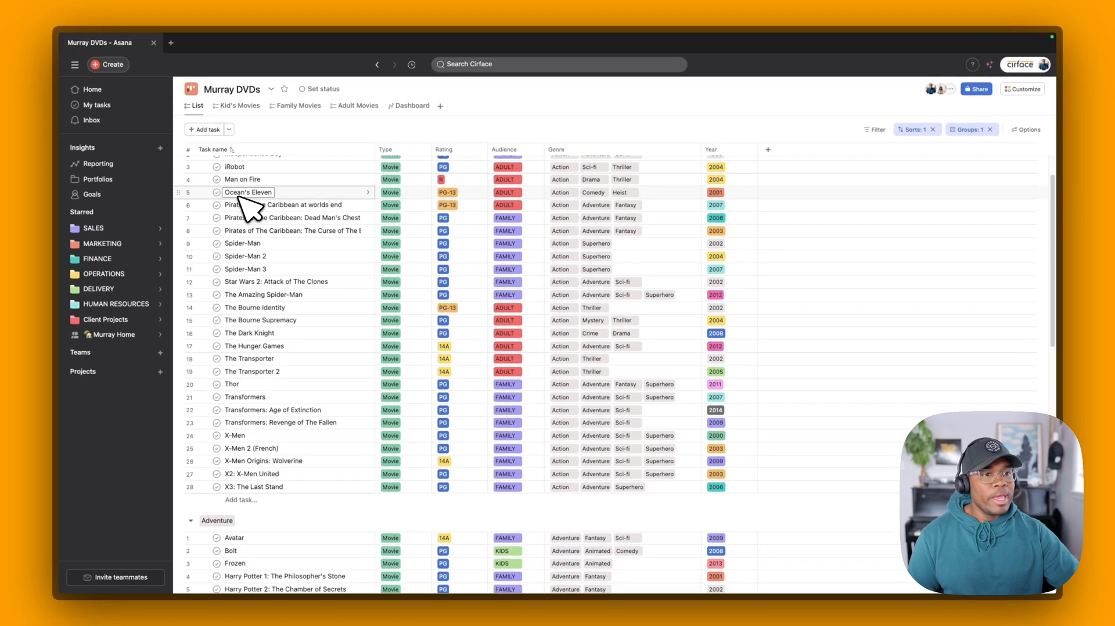
pyautogui.scroll(-3)
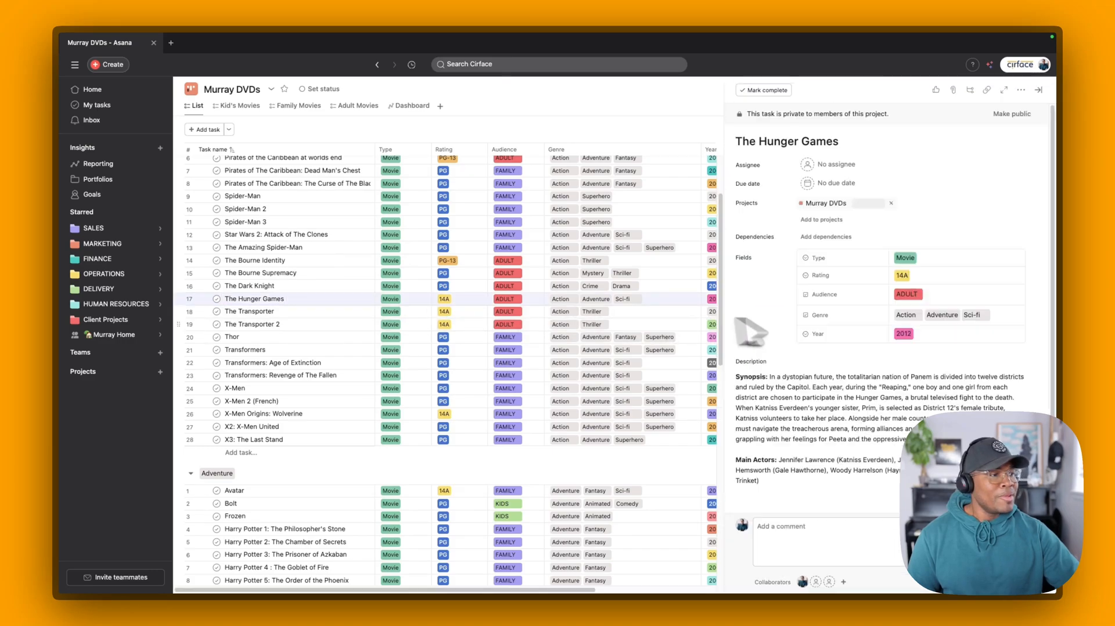
# Scroll the Action movies list and begin an Audience 'contains all' filter
pyautogui.scroll(-3)
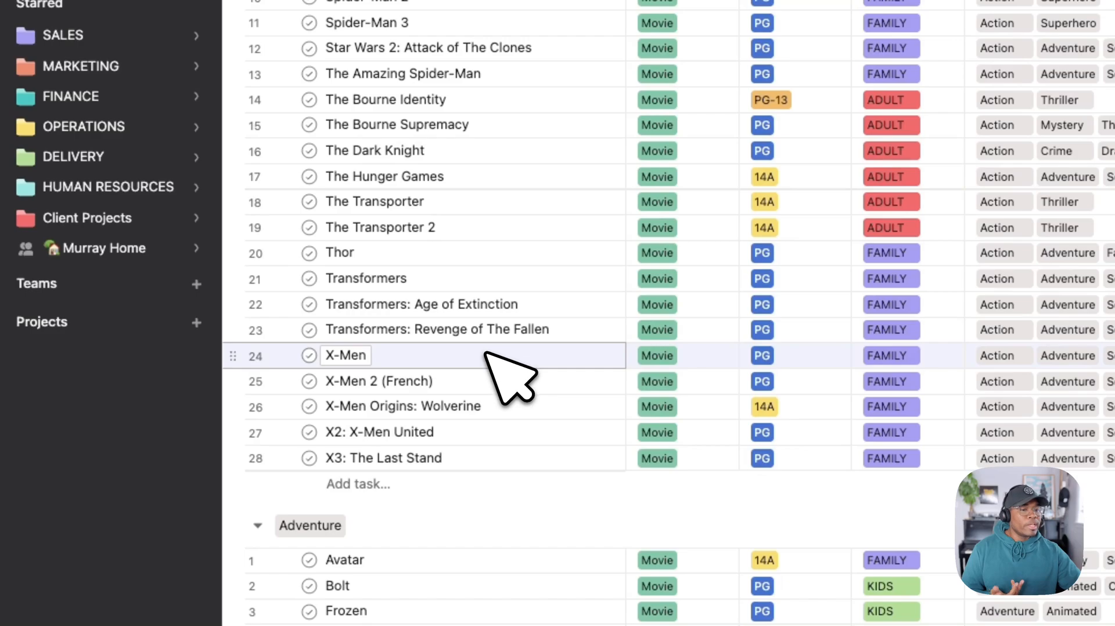
pyautogui.click(345, 356)
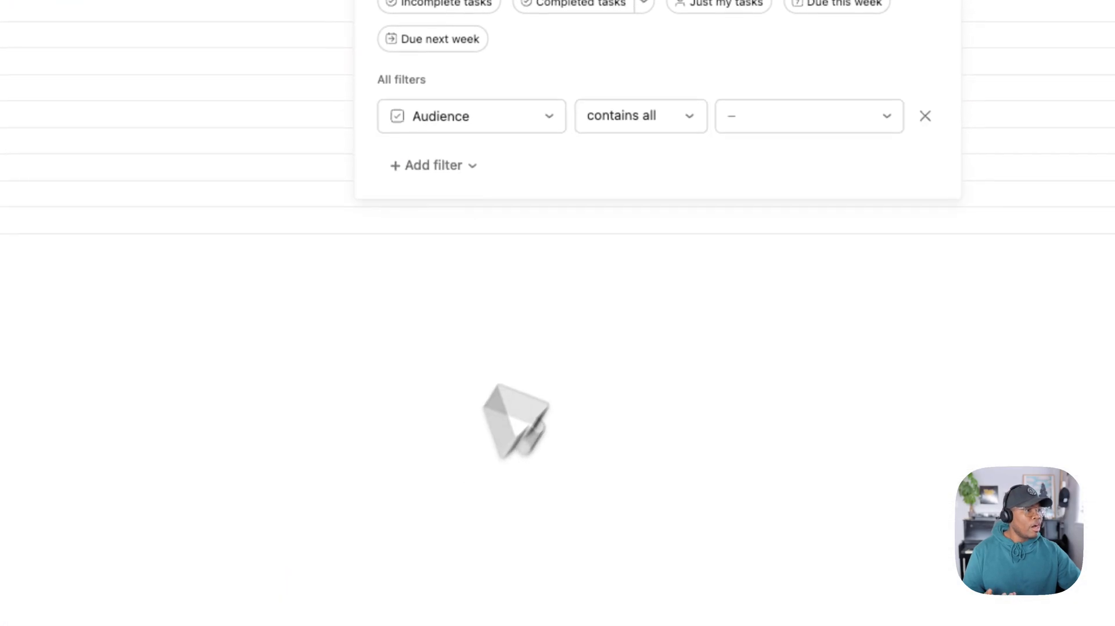
# Set the Audience filter to FAMILY and add a second, empty Genre filter
pyautogui.click(808, 116)
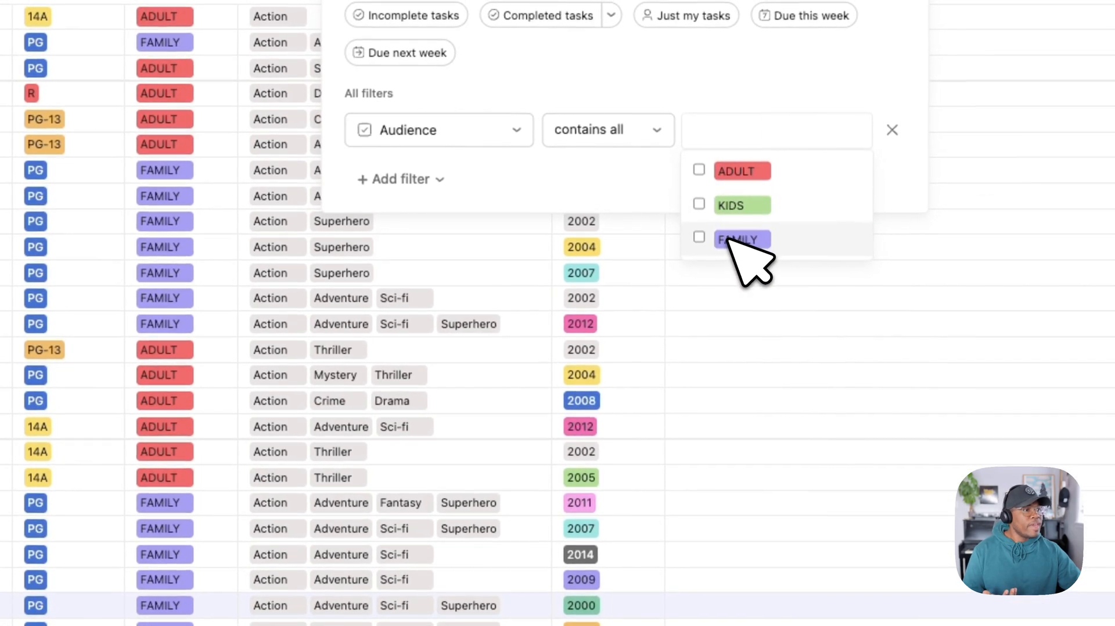
pyautogui.click(699, 237)
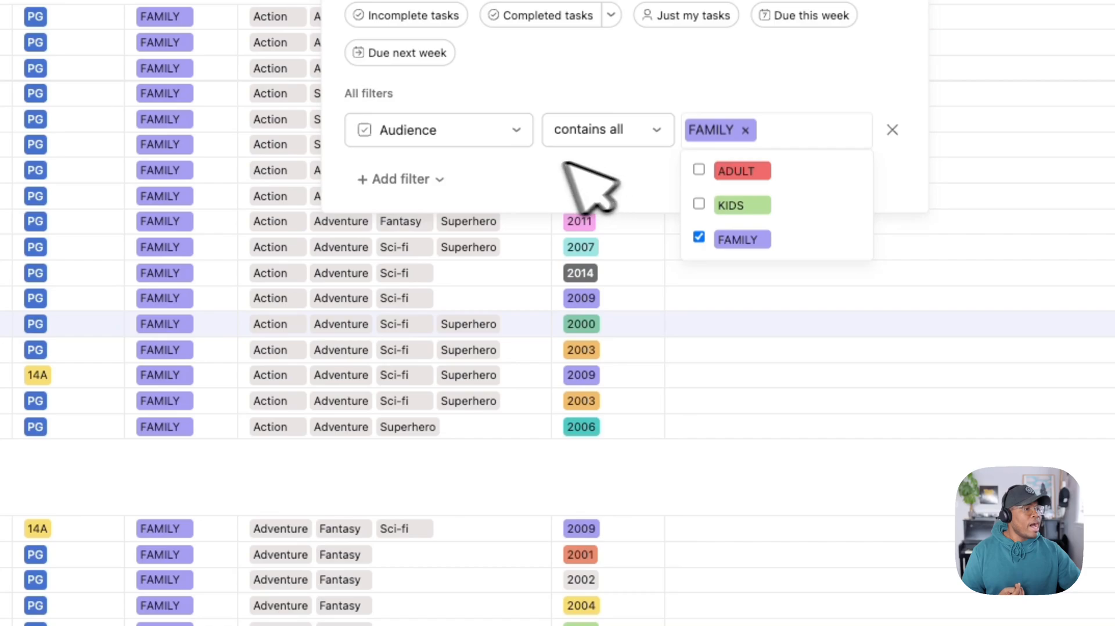
pyautogui.click(400, 178)
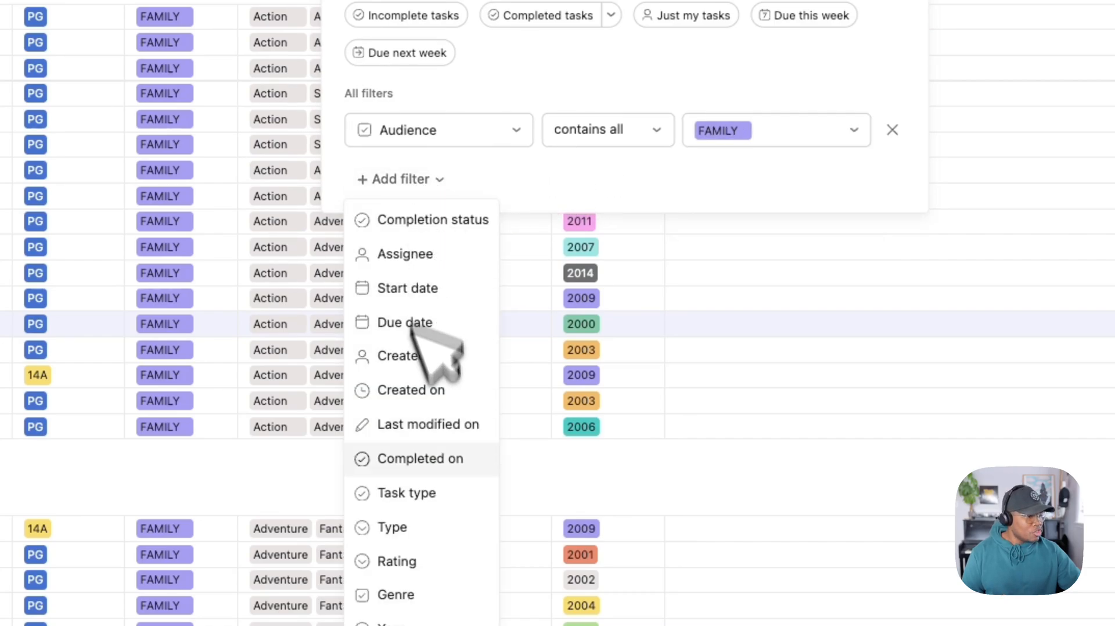
pyautogui.click(396, 595)
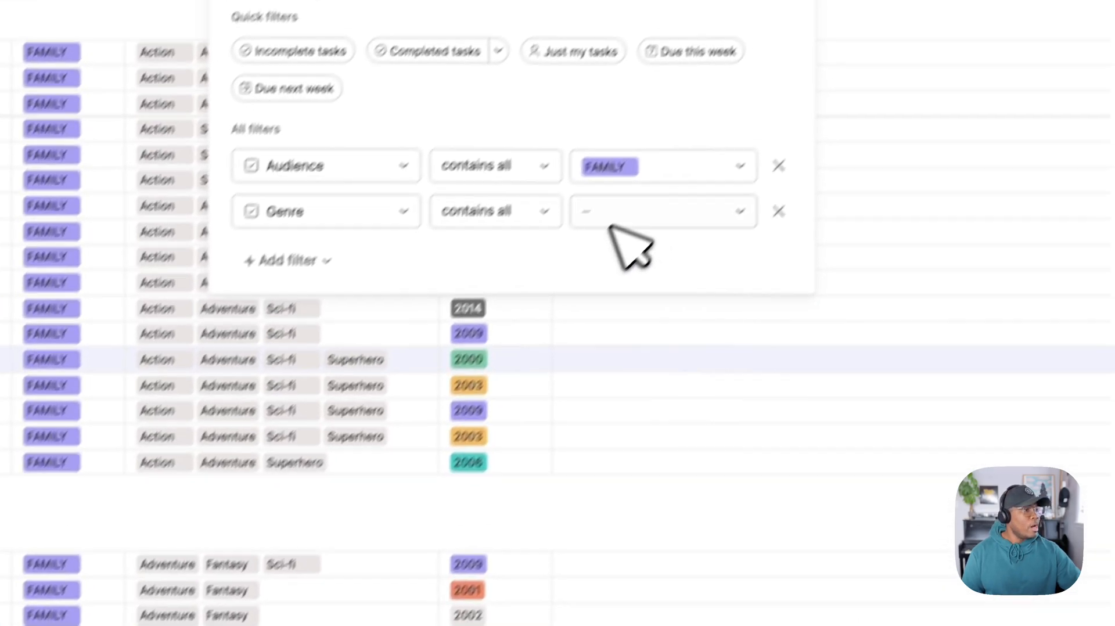